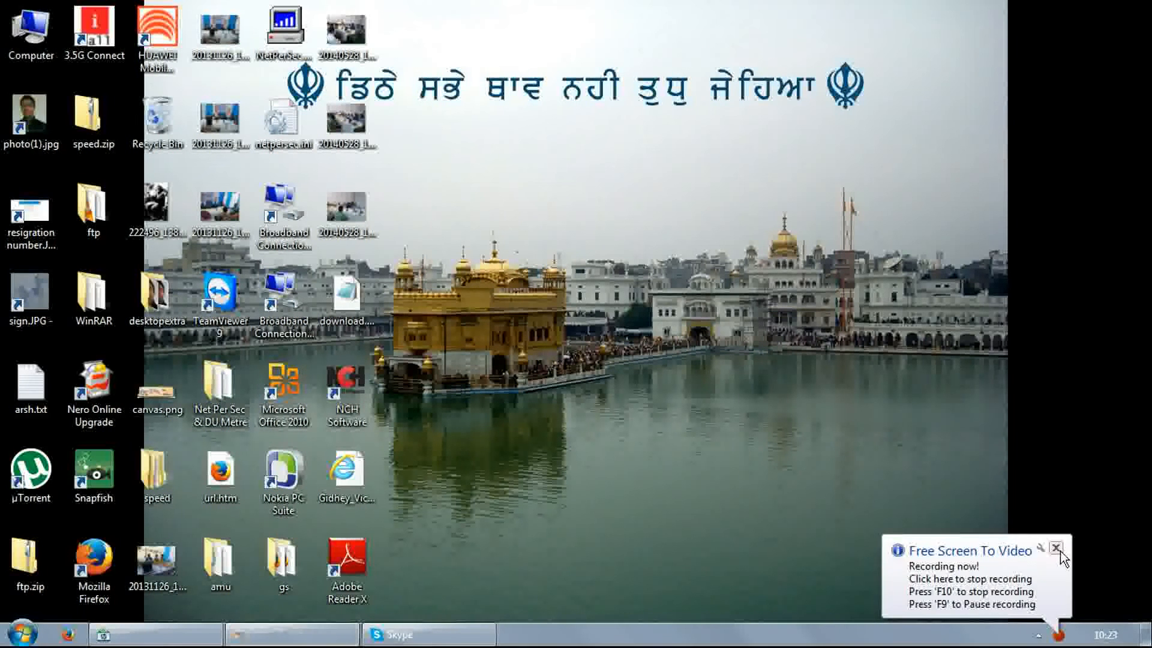
# - Launch Mozilla Firefox from the taskbar
pyautogui.click(1058, 549)
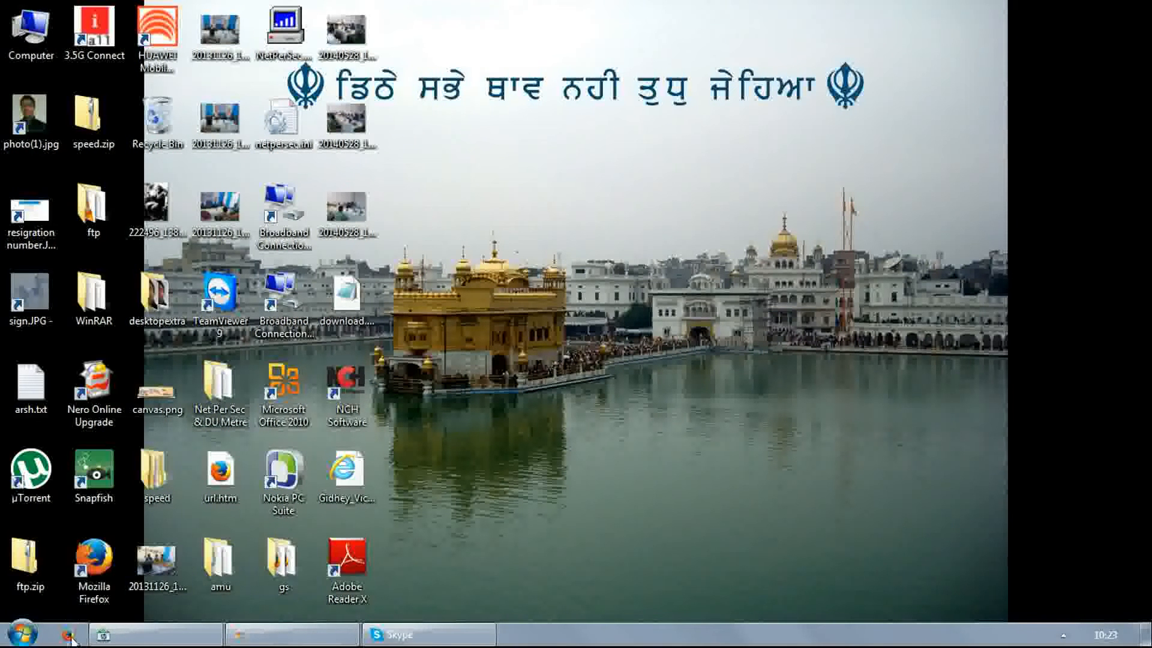
pyautogui.moveTo(474, 554)
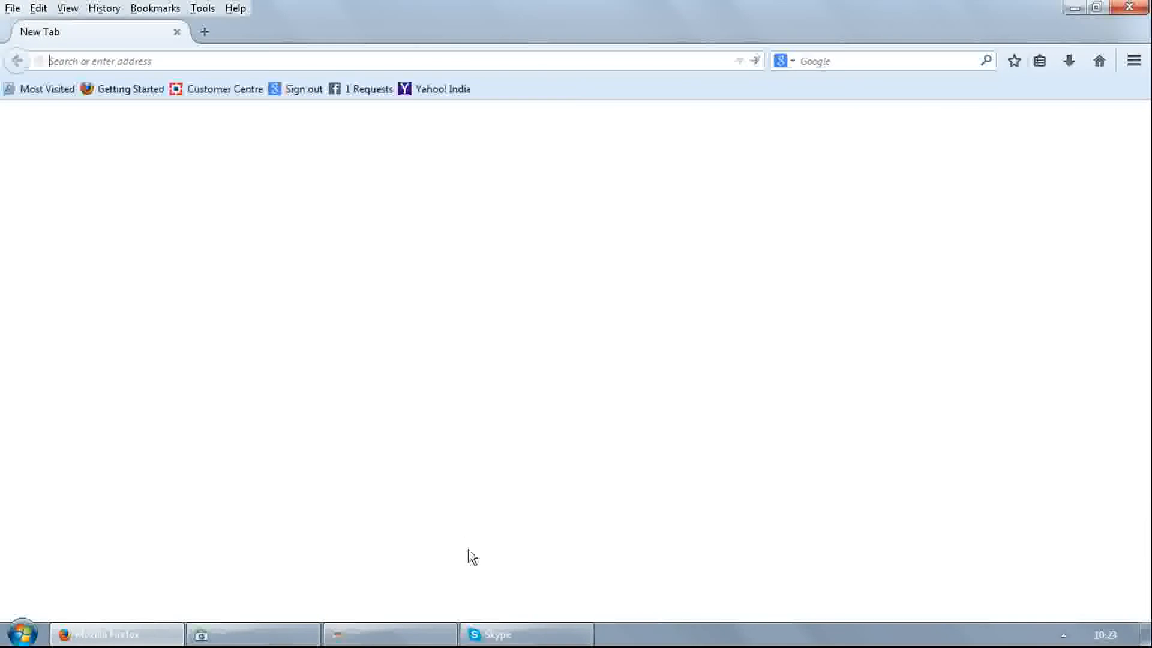
# - Browse to 192.168.2.1 and log in to the router as admin
pyautogui.write('1')
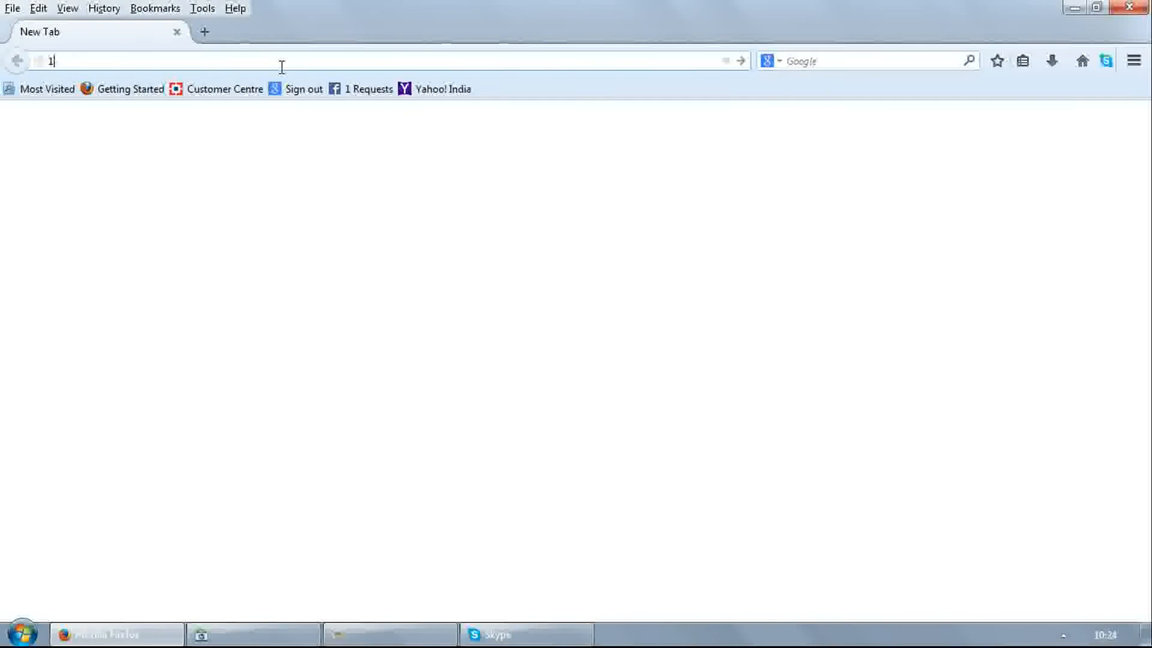
pyautogui.write('92.168.2.1')
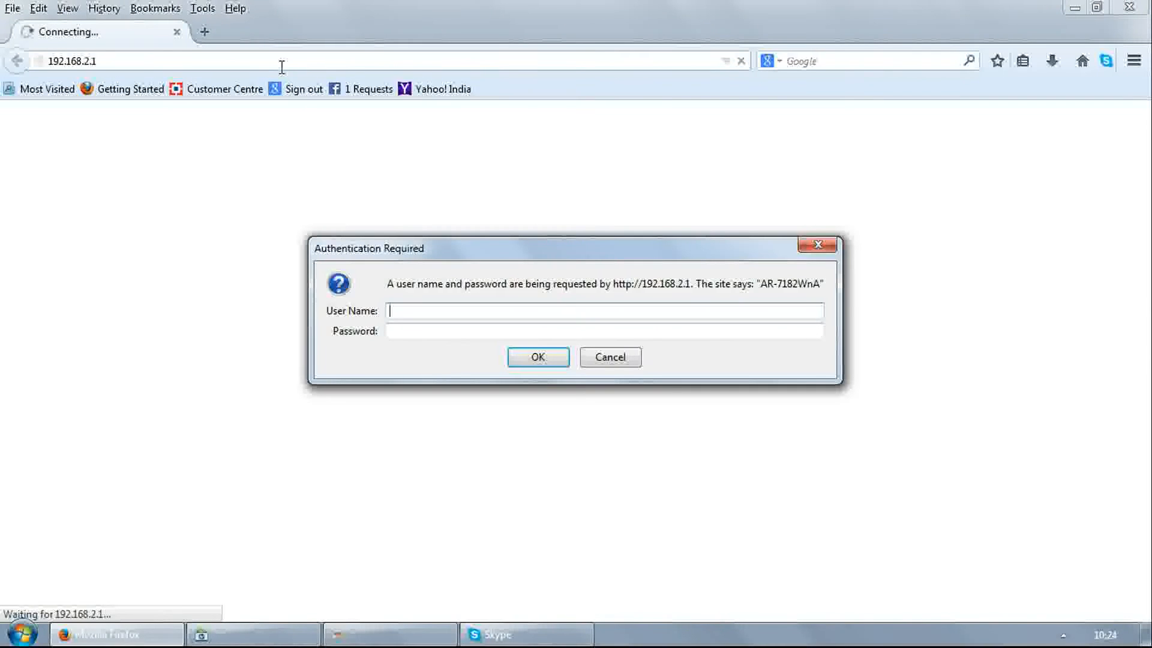
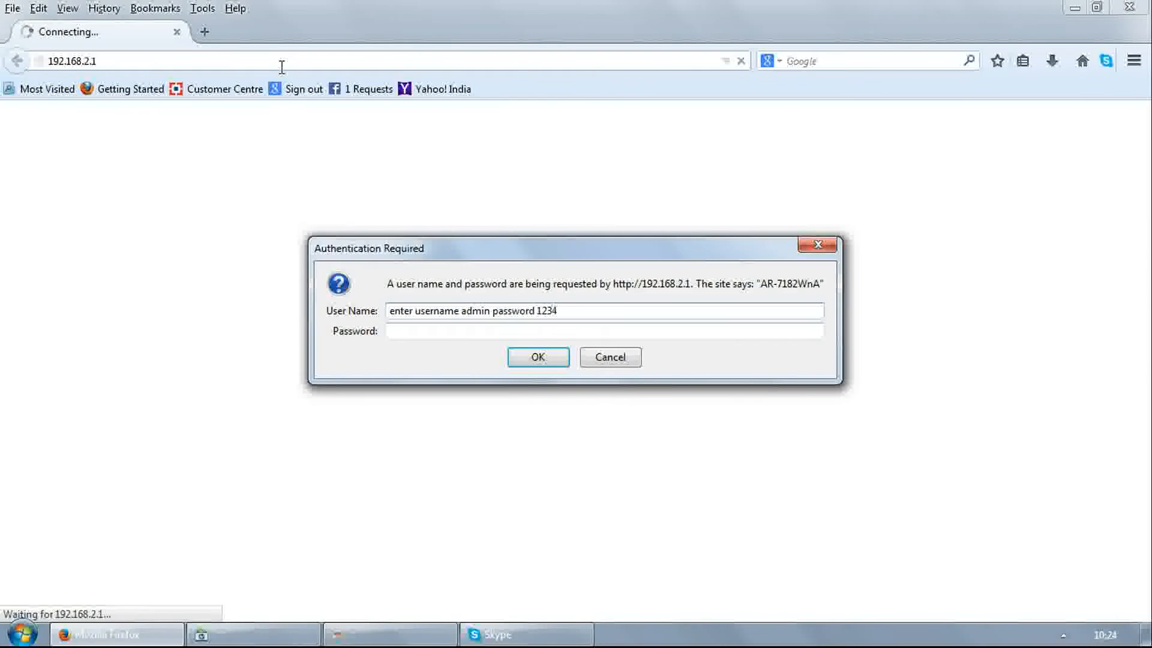
pyautogui.click(604, 310)
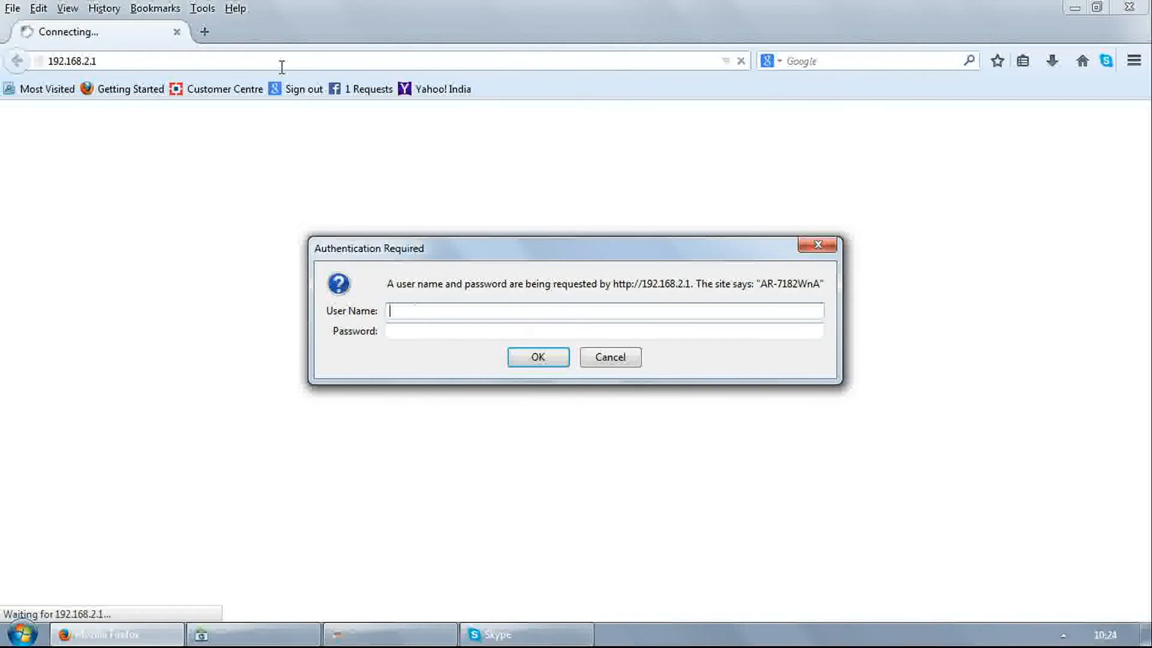
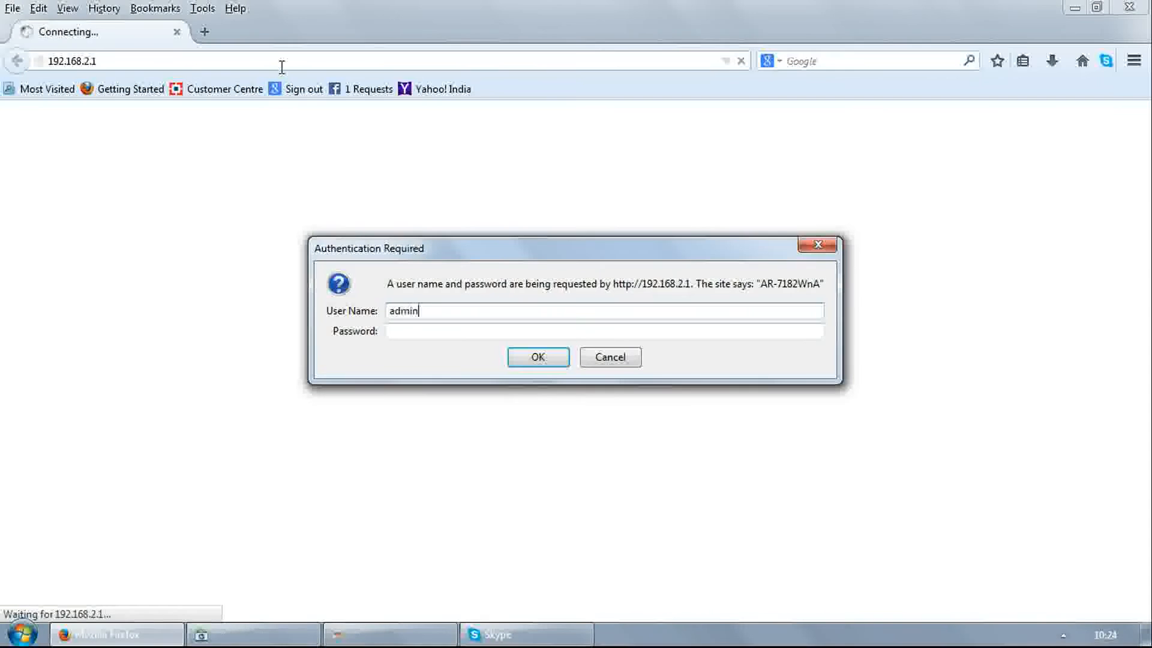
pyautogui.click(605, 331)
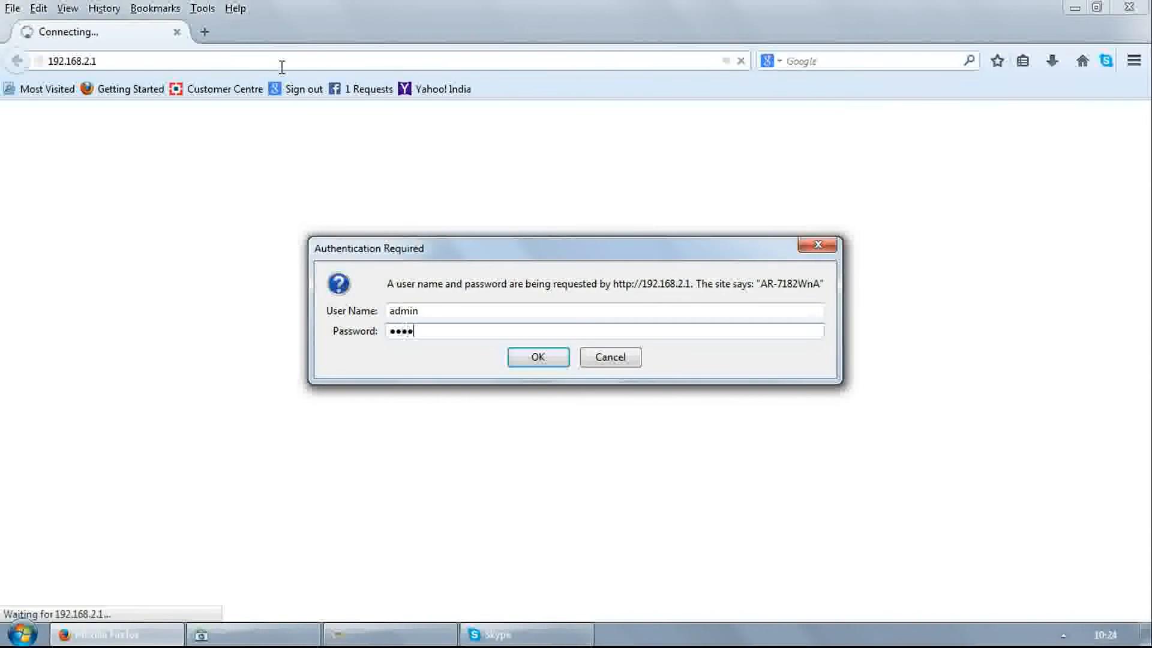
pyautogui.click(537, 357)
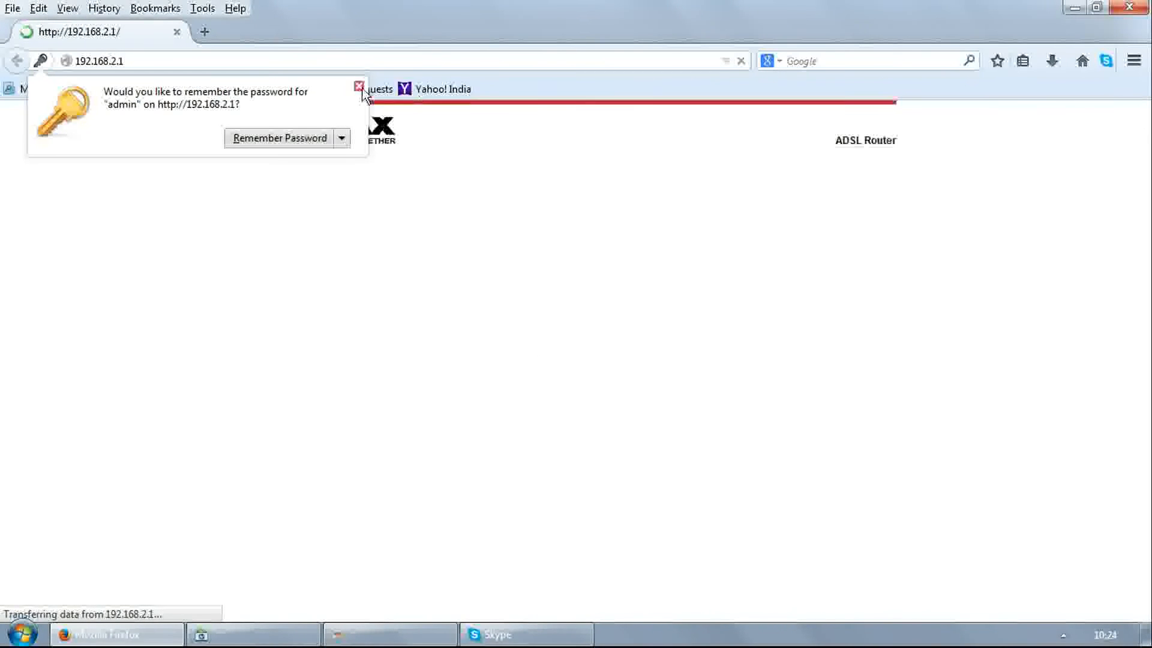
# - Dismiss the remember-password offer and run the Quick Start wizard
pyautogui.click(359, 86)
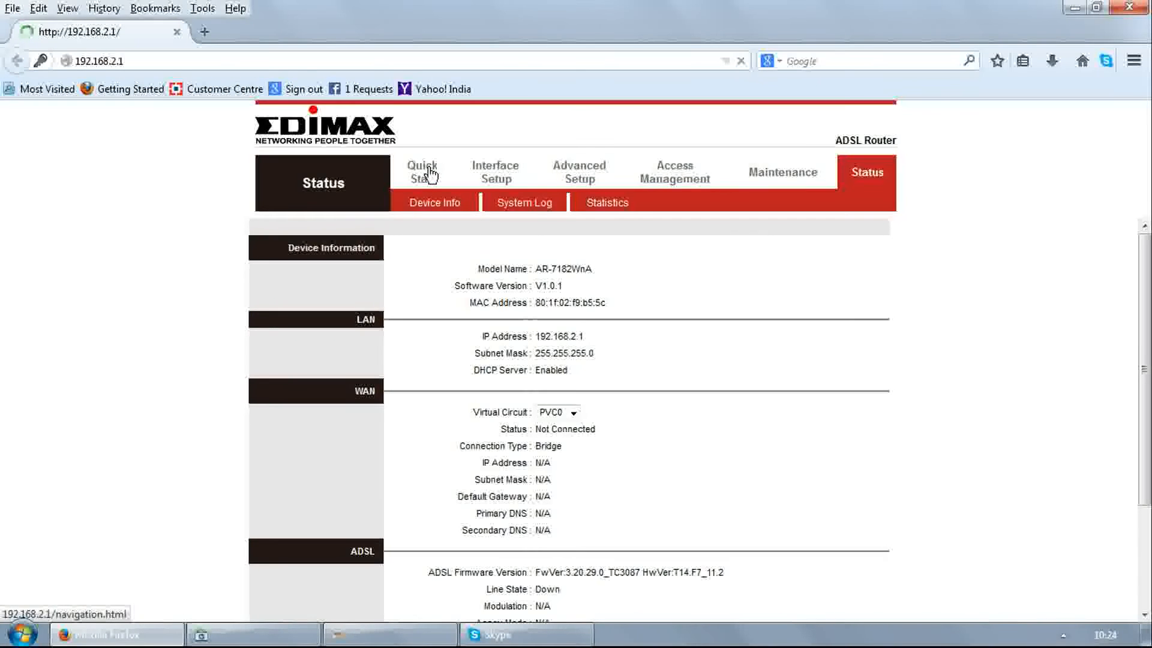
pyautogui.click(421, 171)
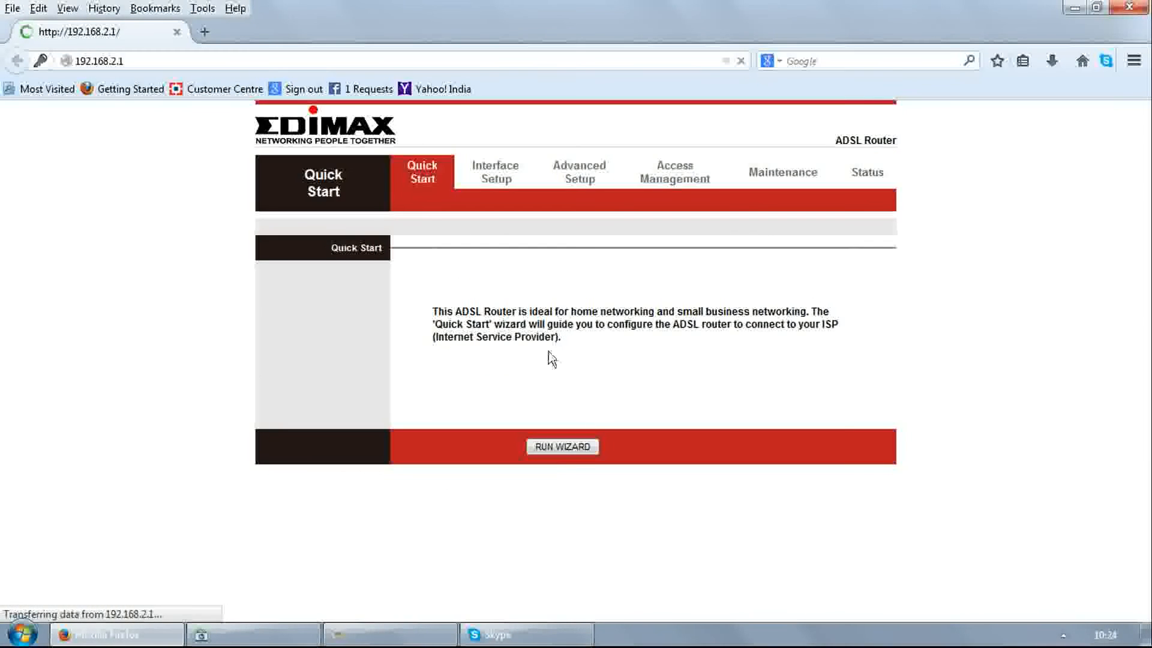
pyautogui.click(561, 446)
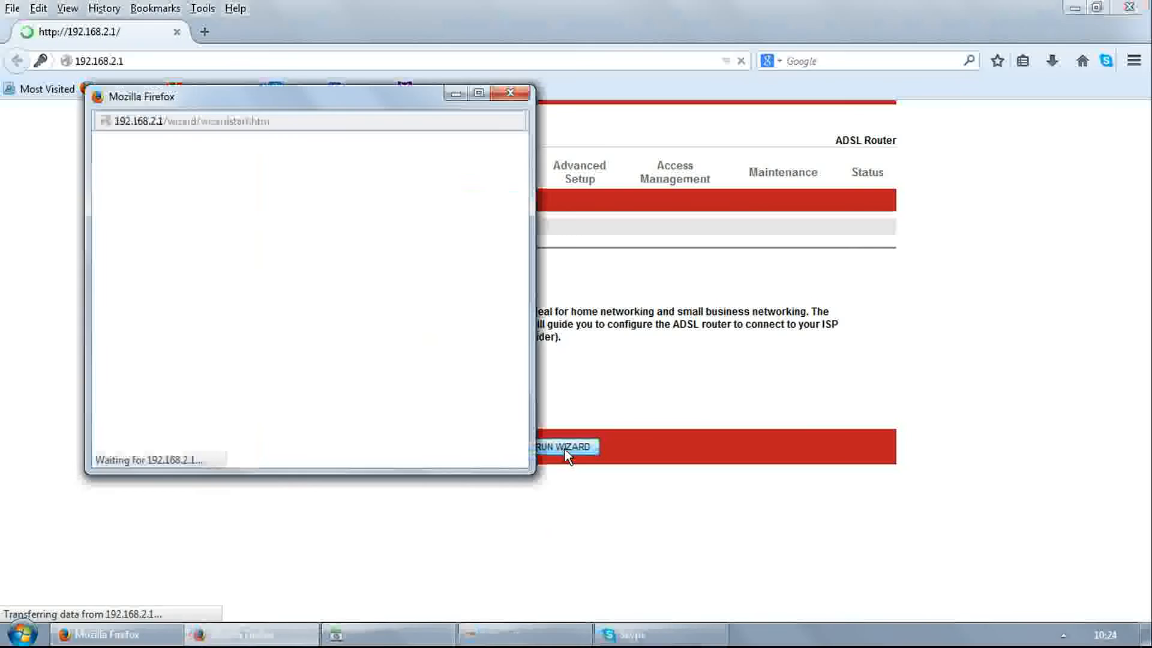
# - Maximize the wizard, then enter and confirm a new admin password
pyautogui.click(563, 446)
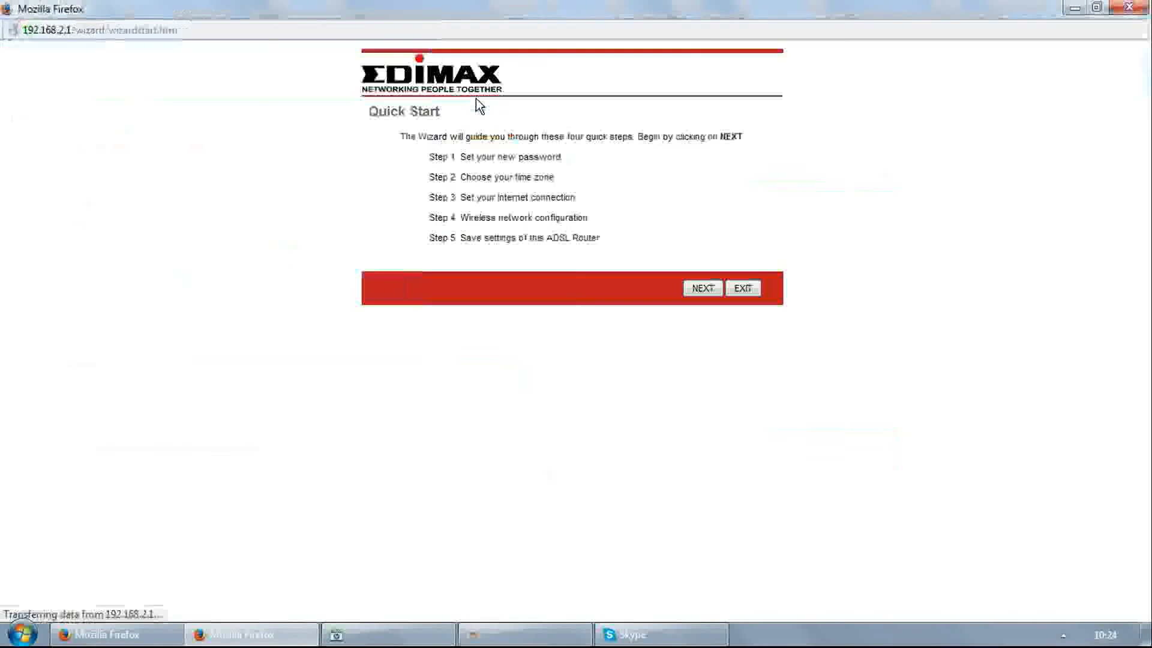
pyautogui.click(701, 287)
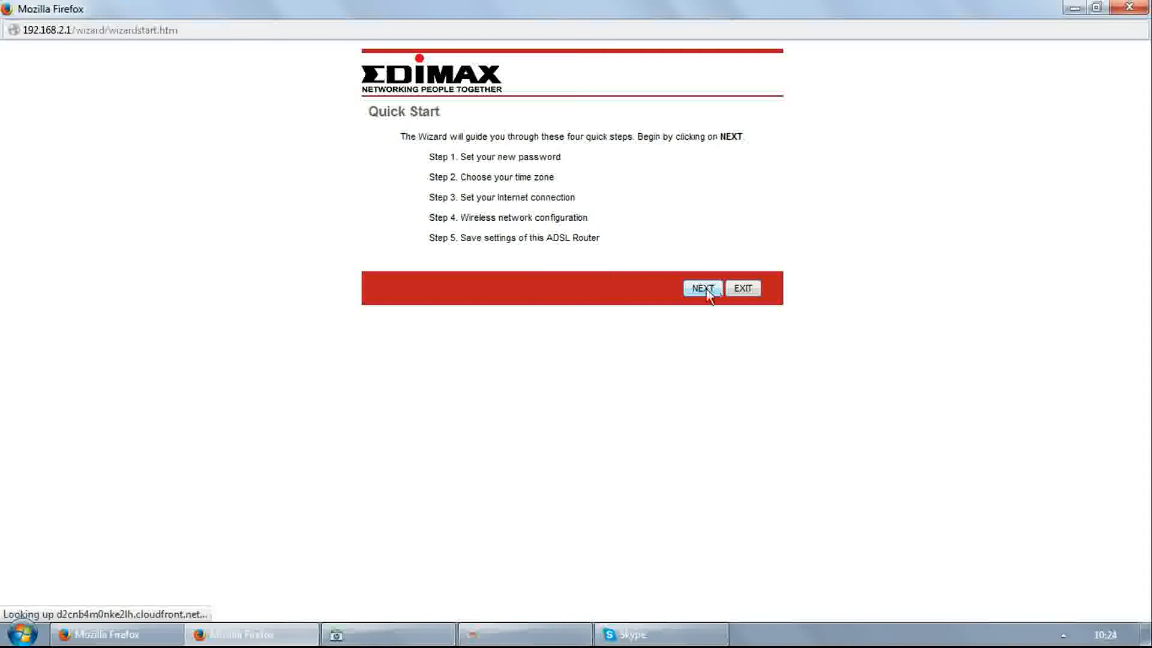
pyautogui.click(700, 288)
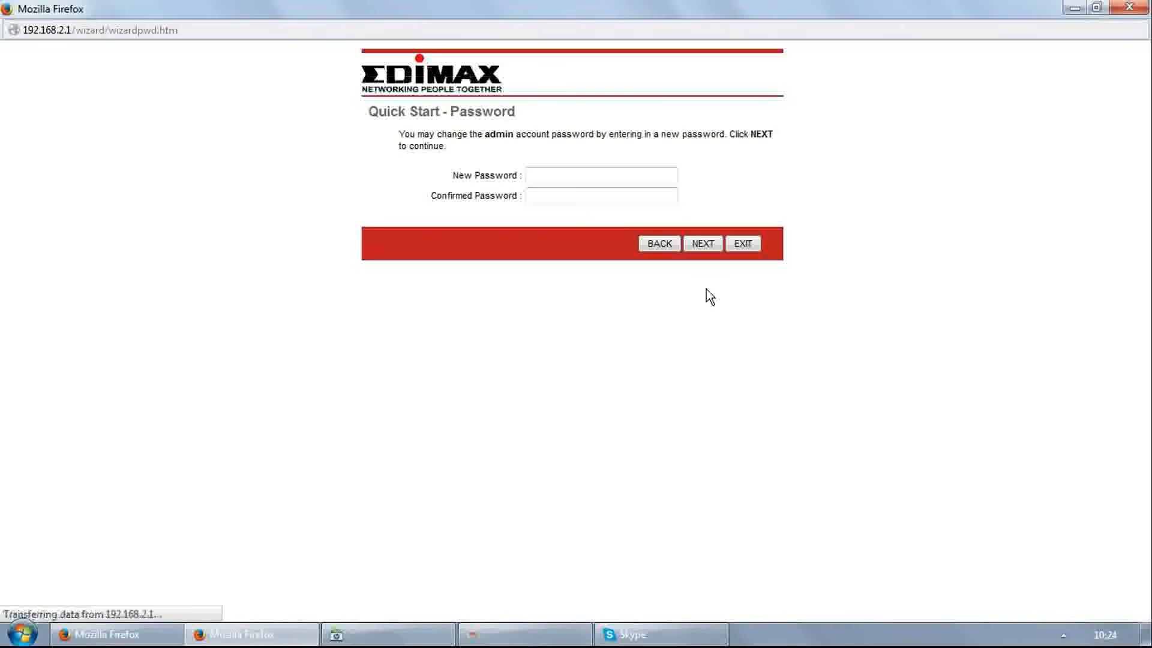
pyautogui.click(601, 174)
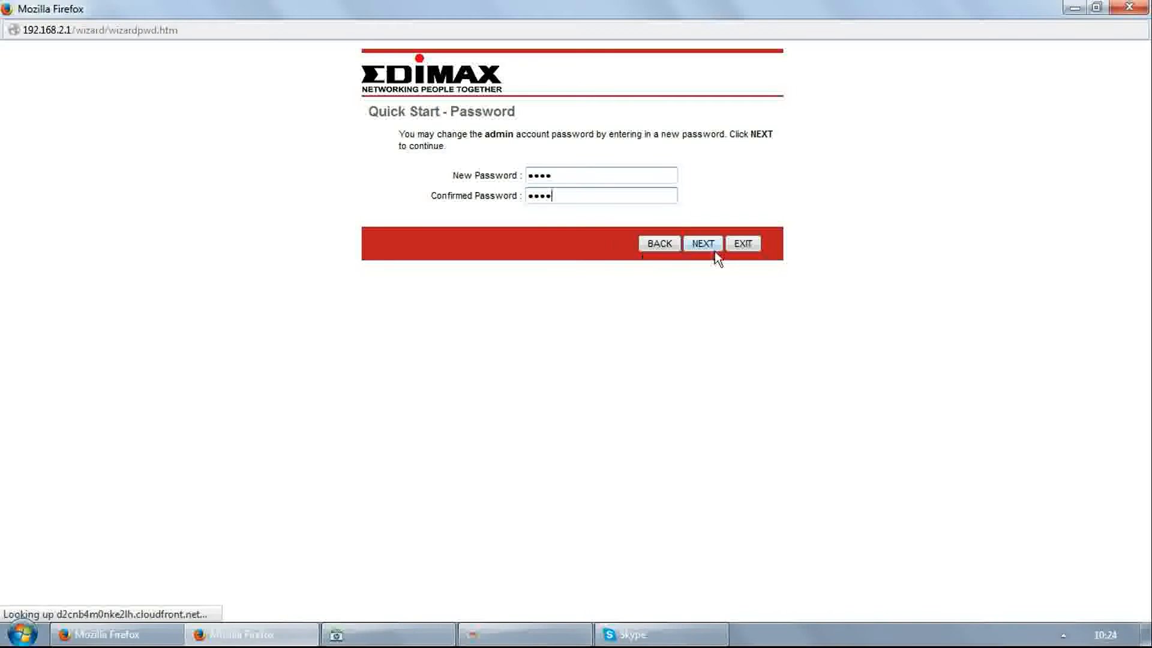
pyautogui.click(702, 243)
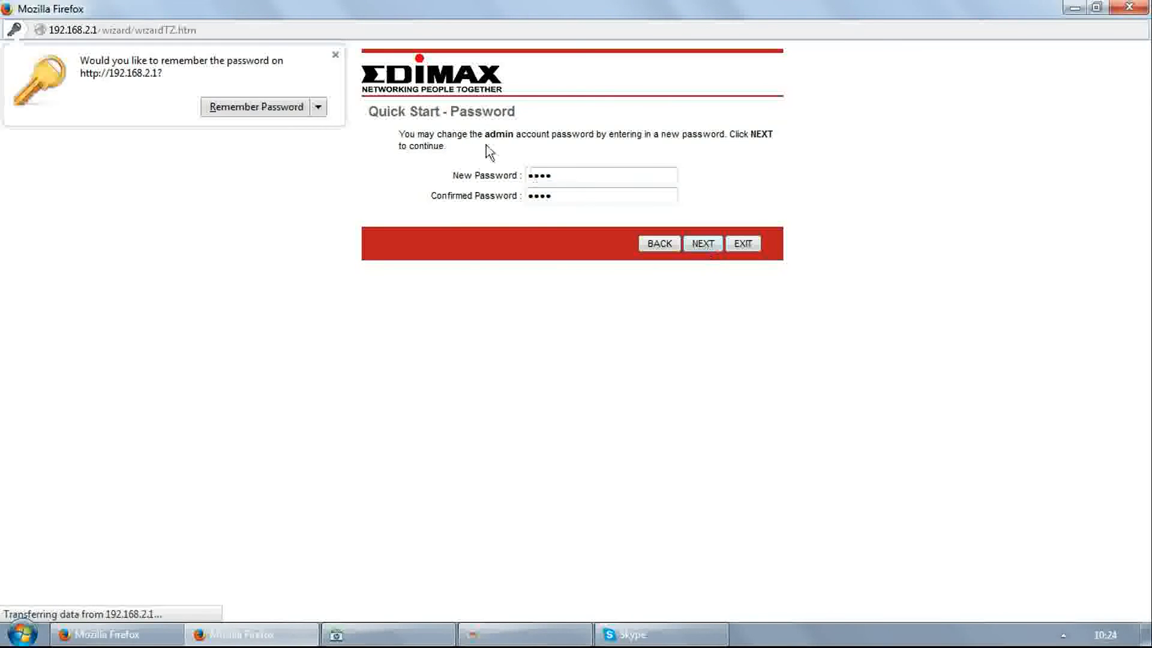
pyautogui.click(701, 243)
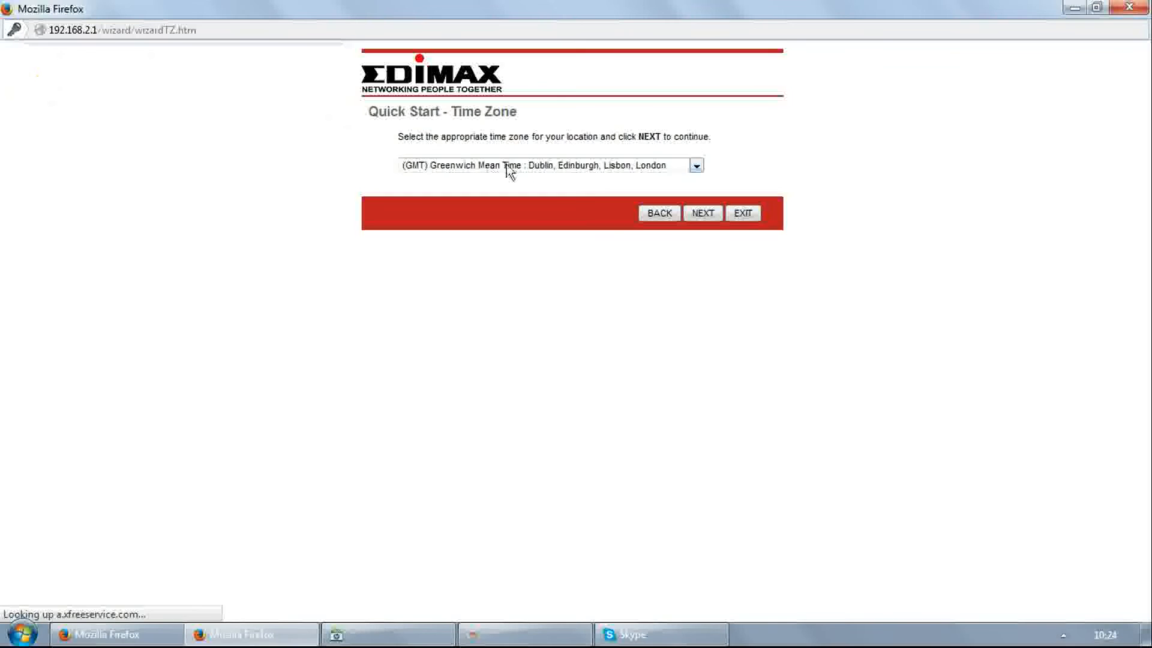
# - Set the time zone to GMT+05:30 New Delhi
pyautogui.click(694, 164)
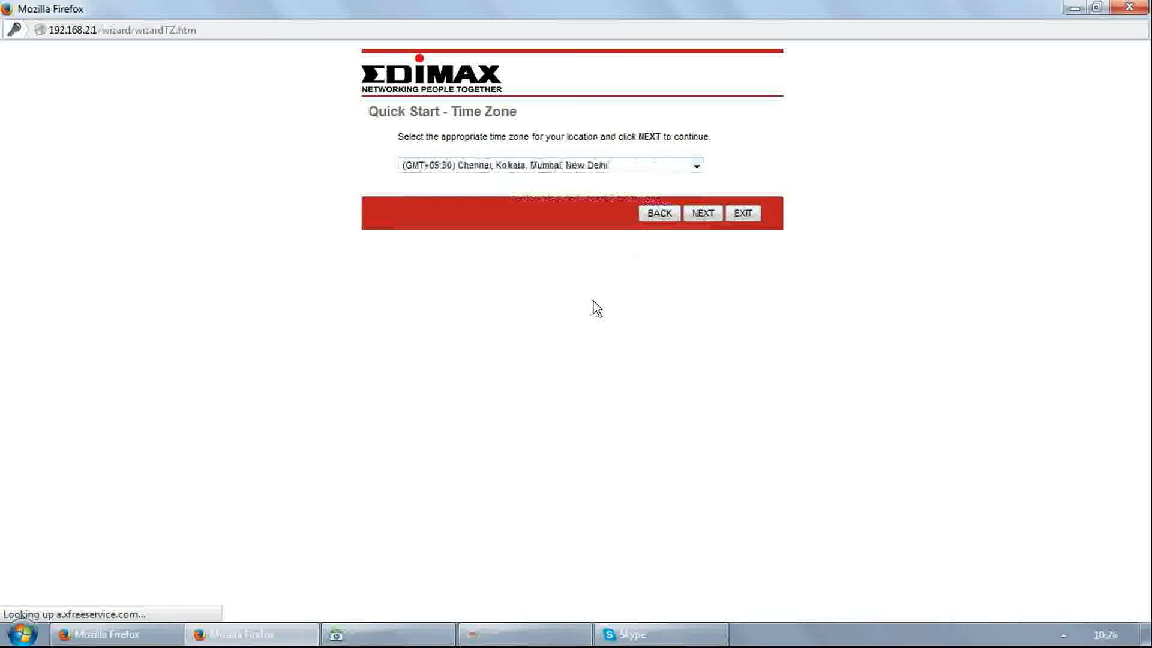
pyautogui.click(701, 213)
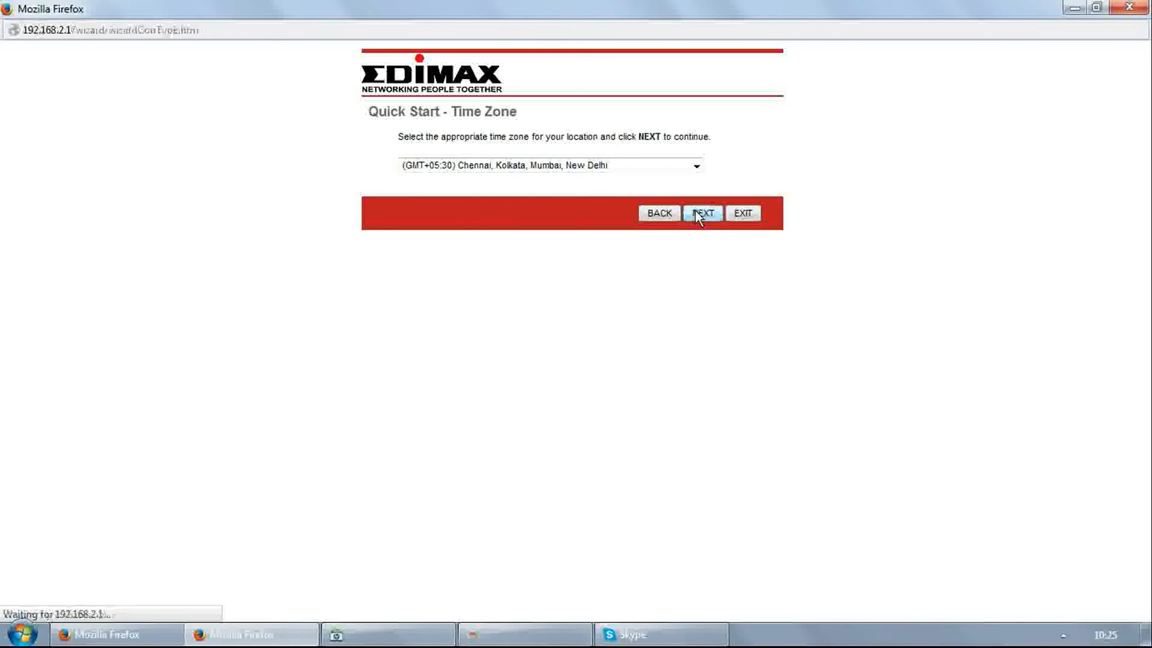
pyautogui.click(702, 213)
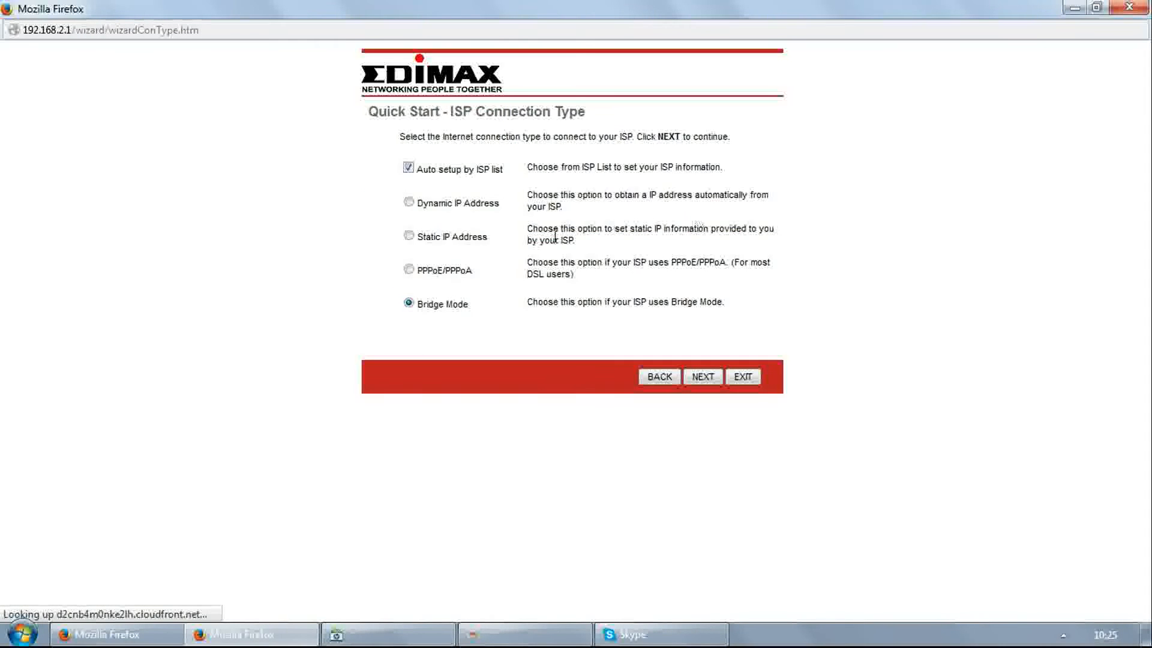
# - Turn off Auto setup by ISP list and choose PPPoE/PPPoA as the connection type
pyautogui.click(408, 168)
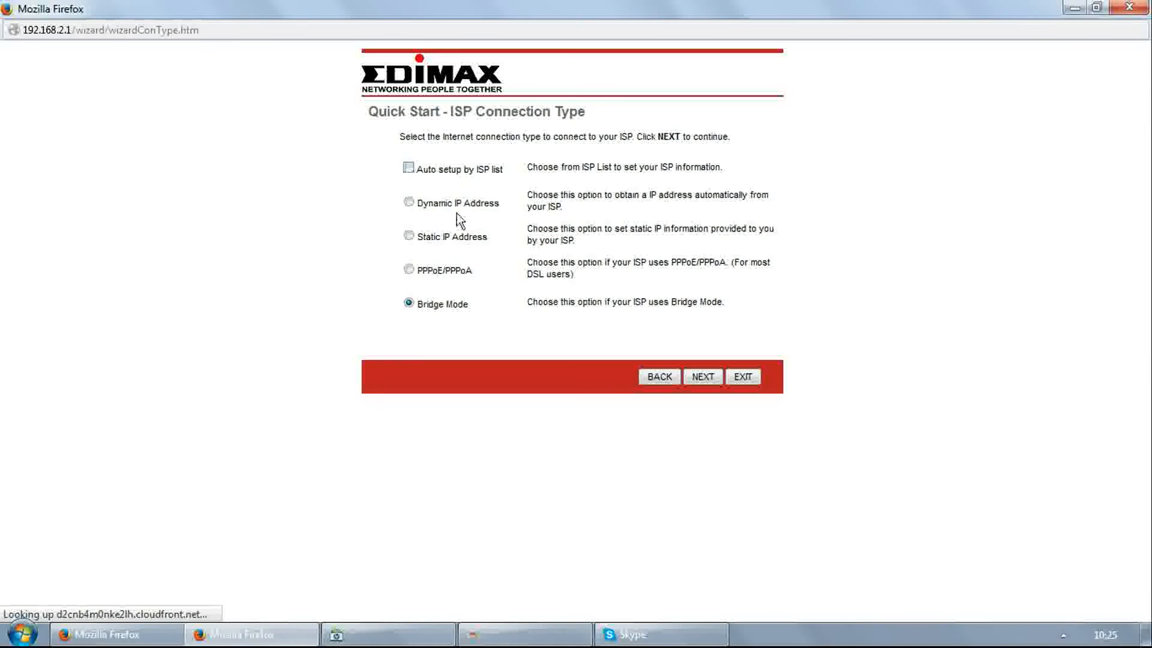
pyautogui.click(408, 270)
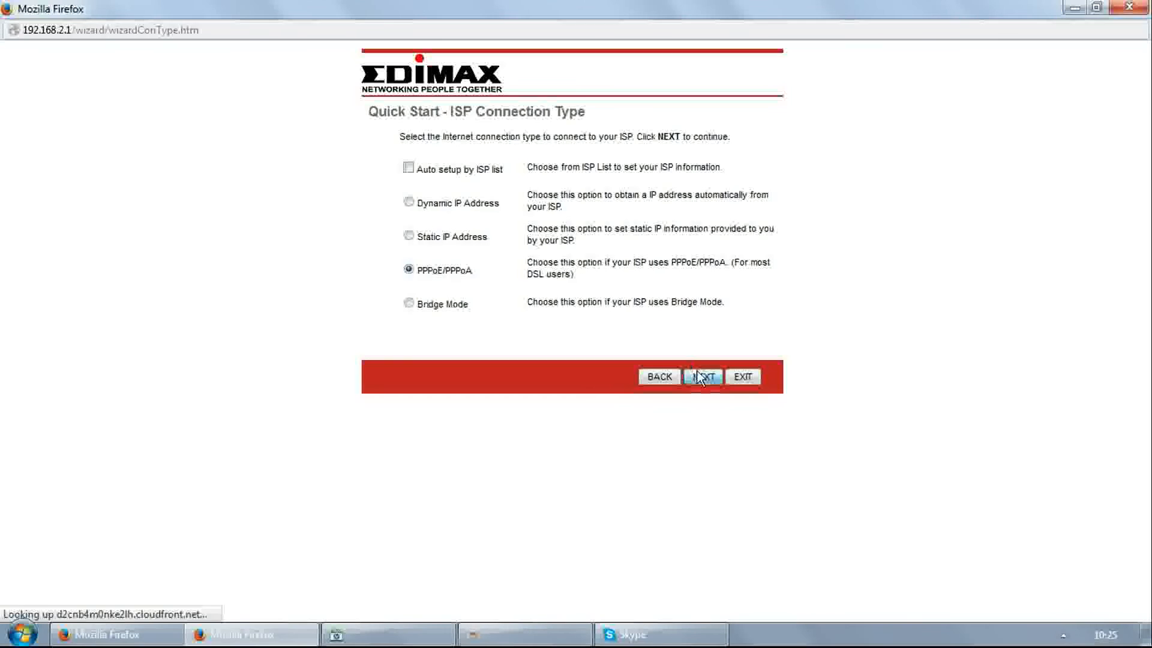
pyautogui.click(701, 376)
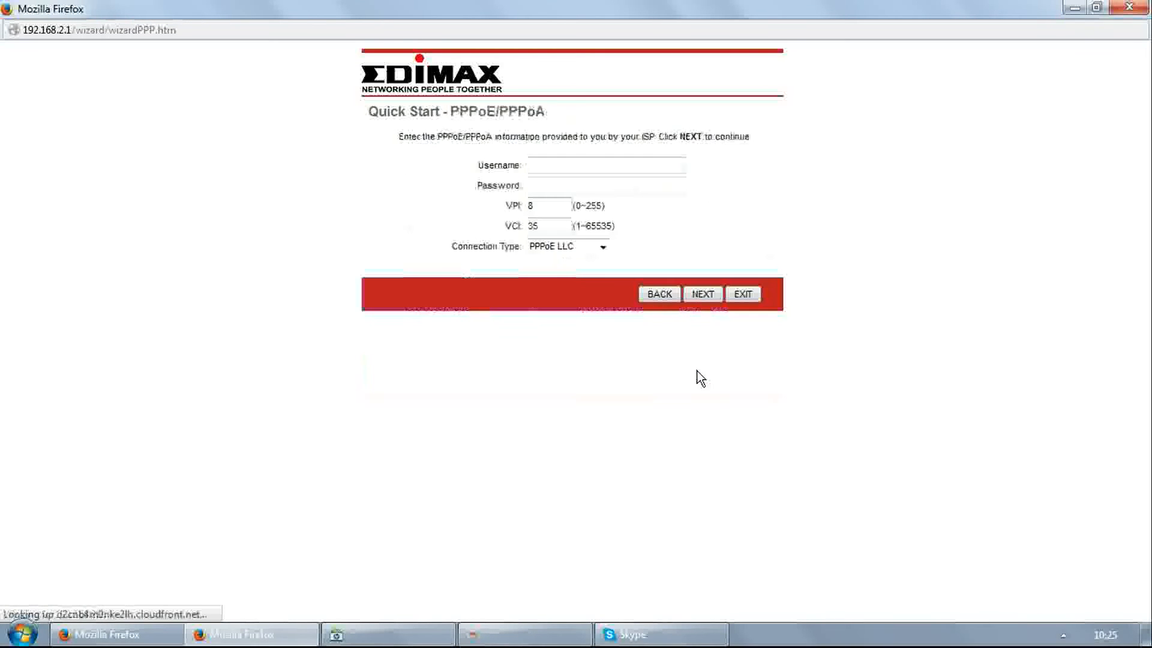
# - Enter the PPPoE username with VPI 0 and VCI 35
pyautogui.write('username')
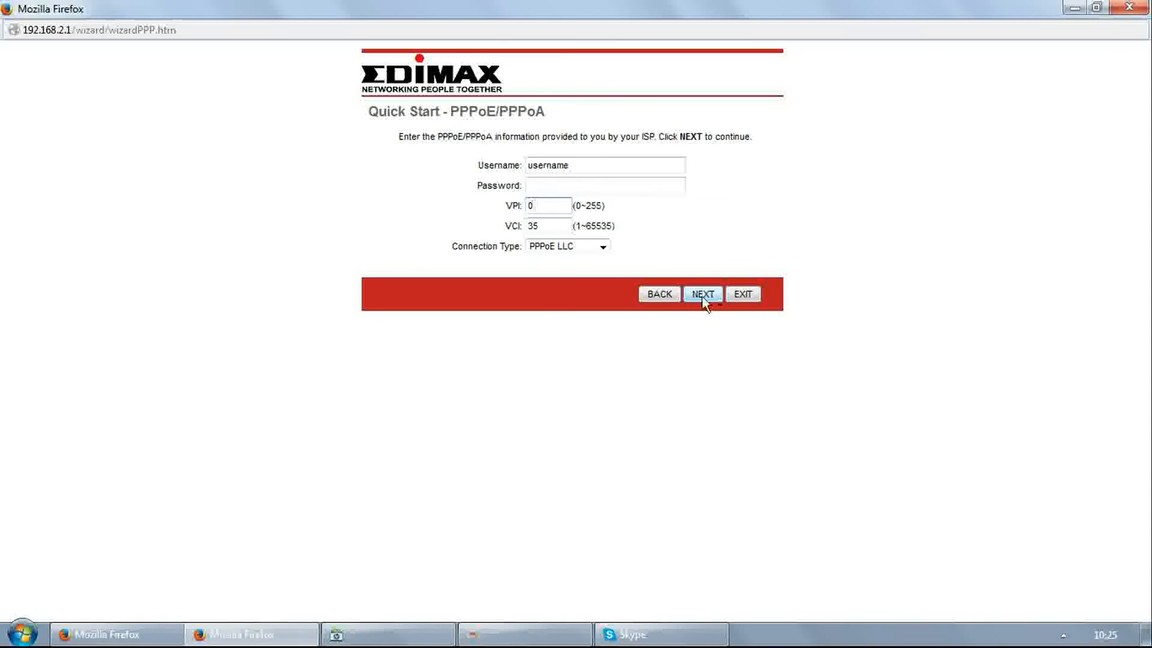
pyautogui.click(702, 294)
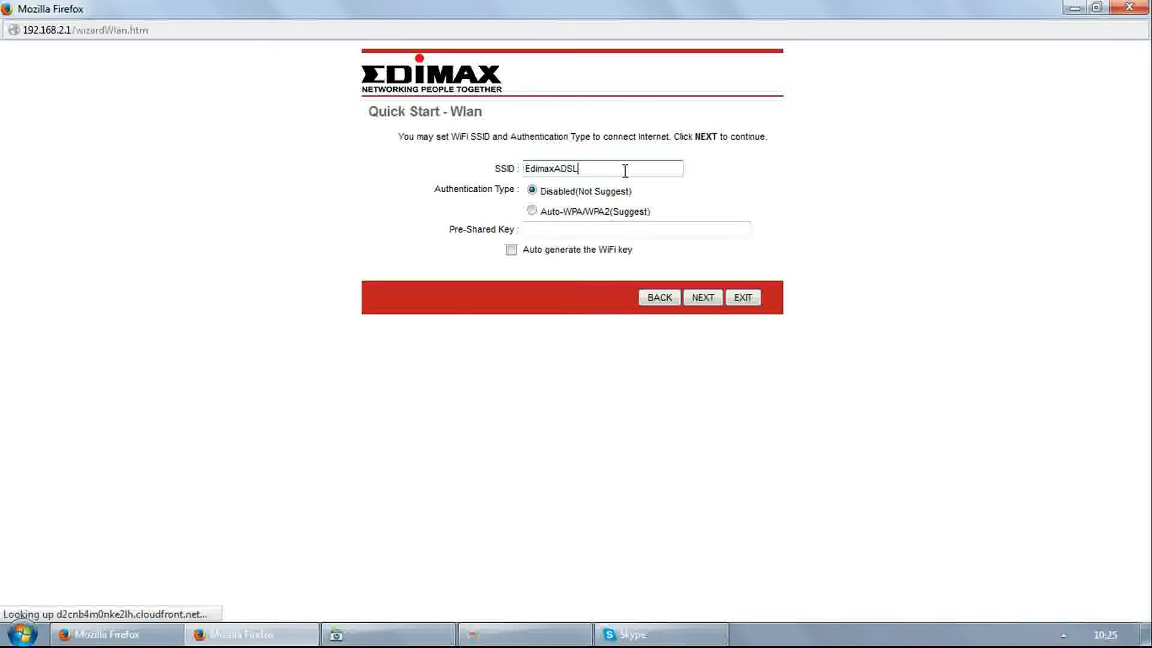
pyautogui.press('ctrl+a')
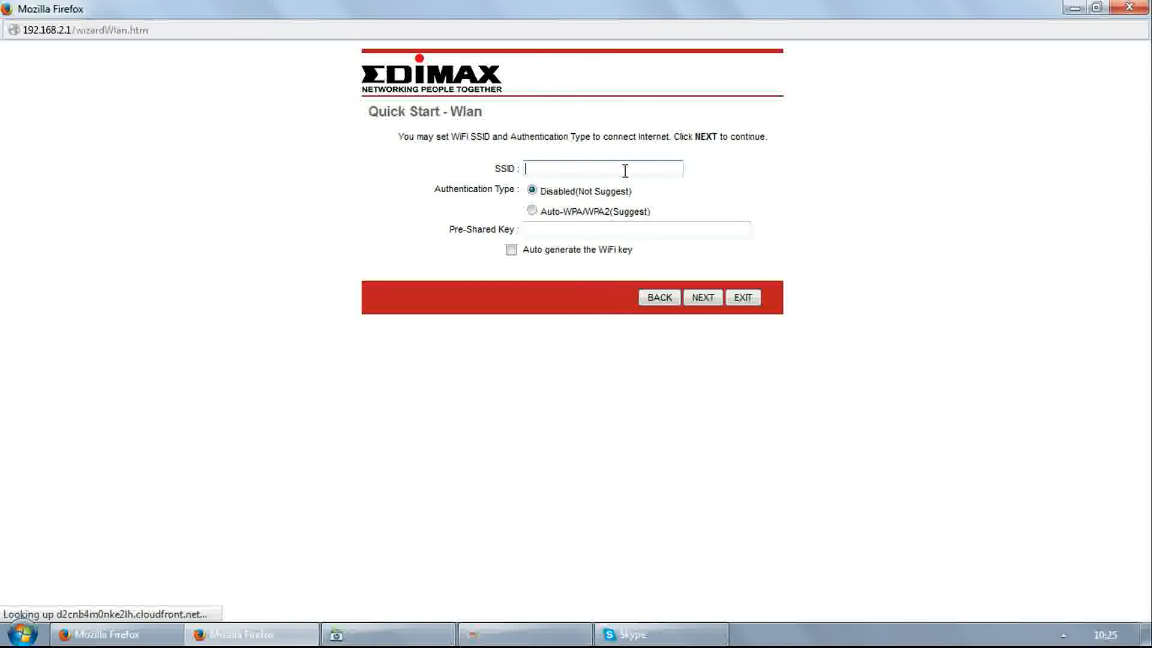
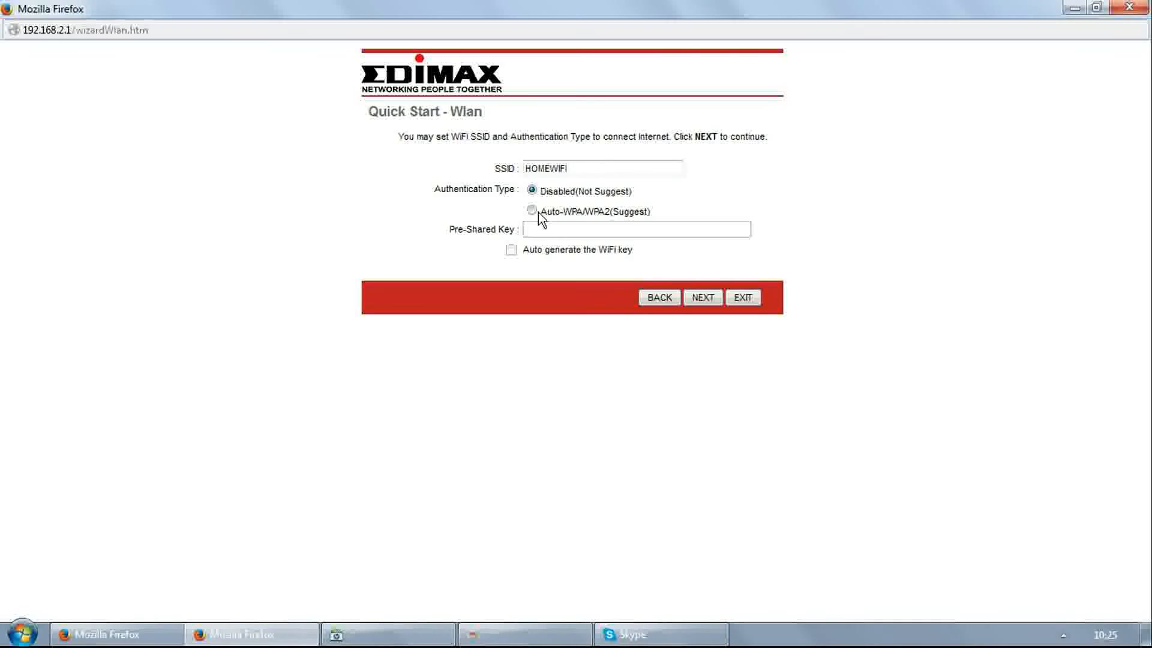
pyautogui.click(532, 212)
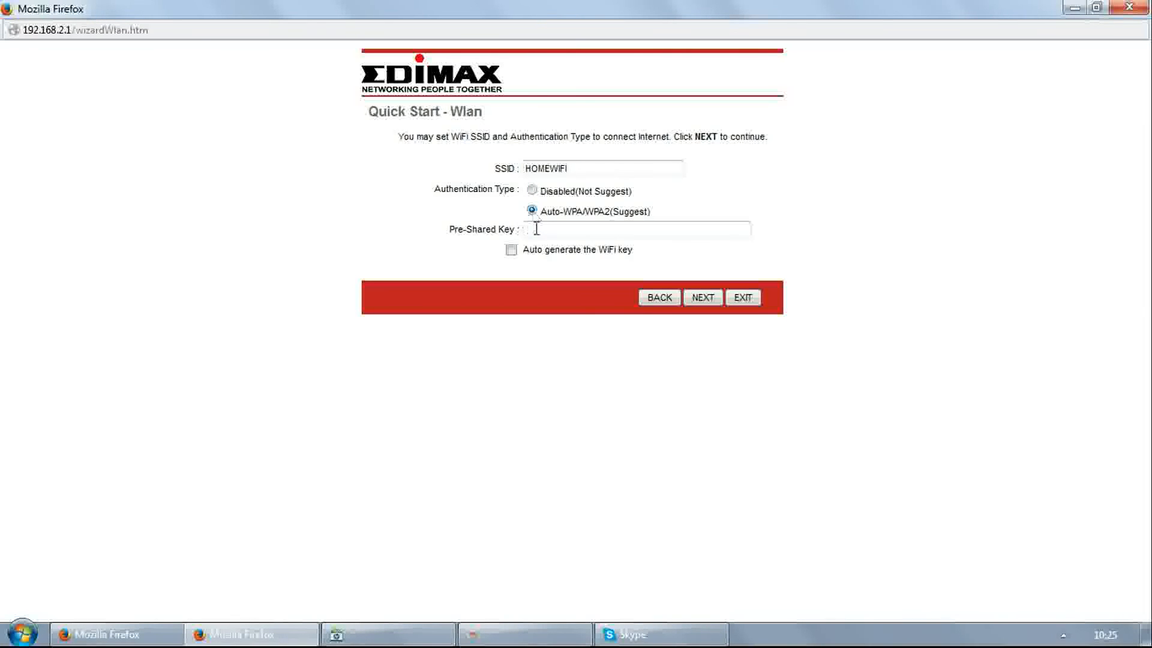
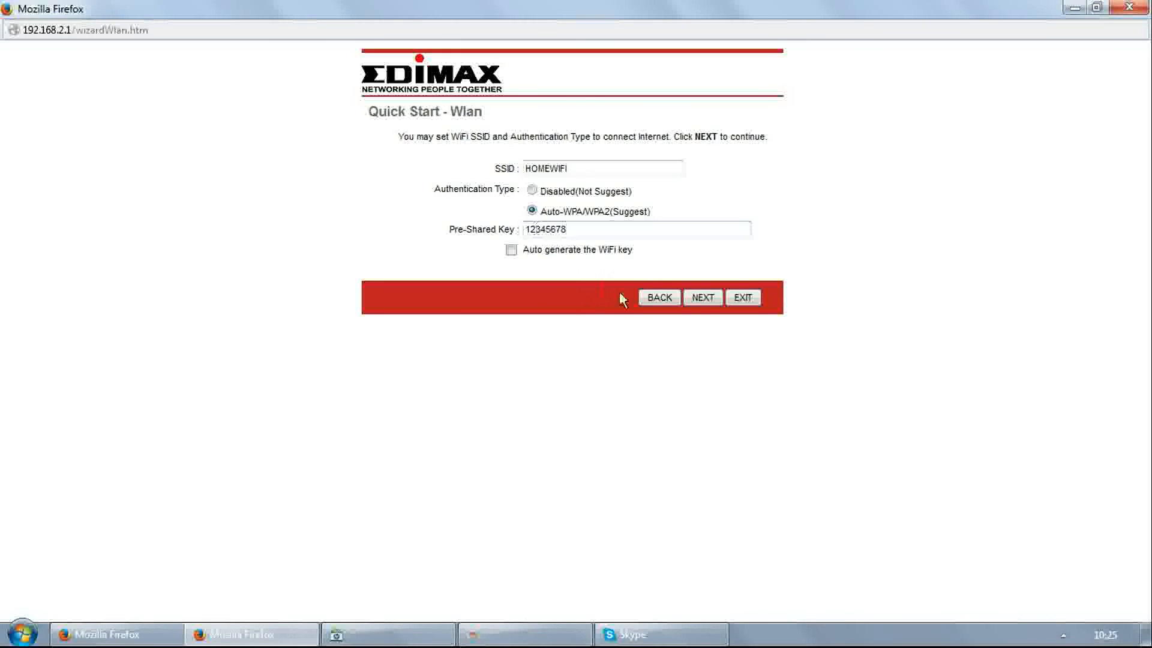
pyautogui.click(701, 297)
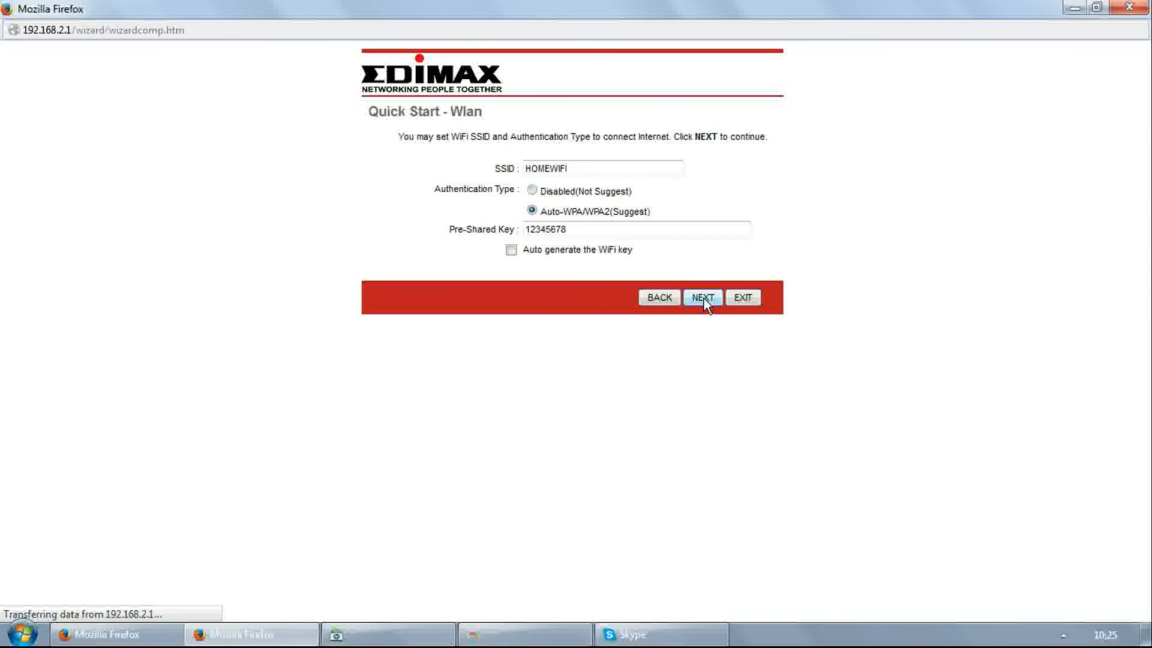
# - Save the wizard settings and close it to return to the router home
pyautogui.click(701, 298)
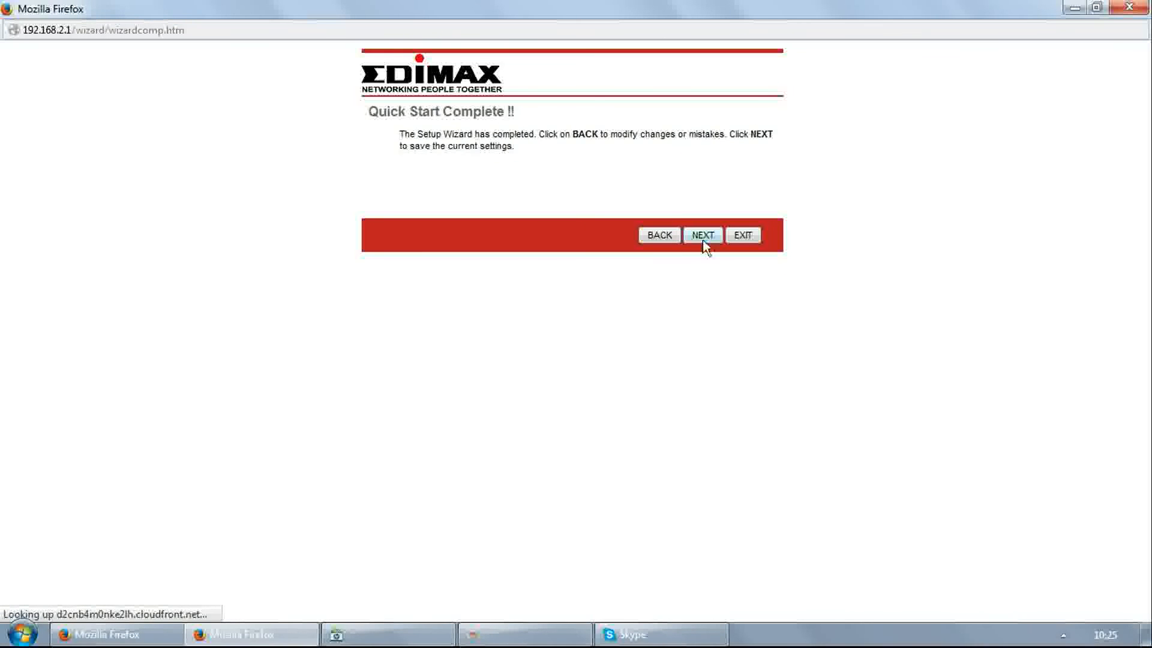
pyautogui.click(702, 235)
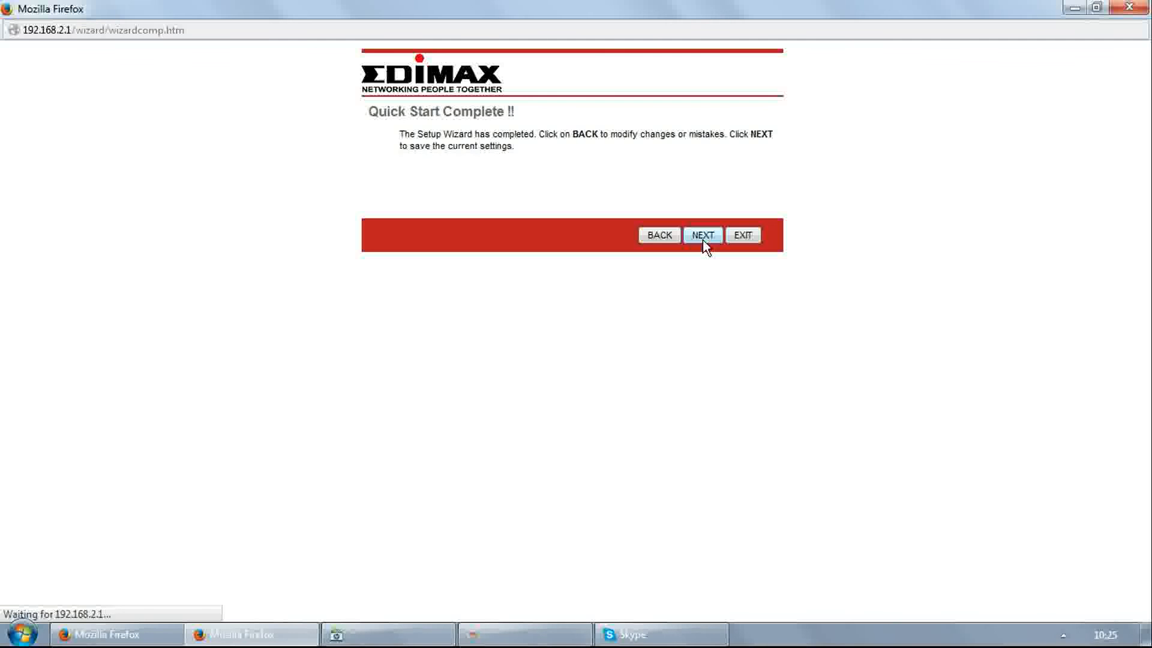
pyautogui.click(702, 235)
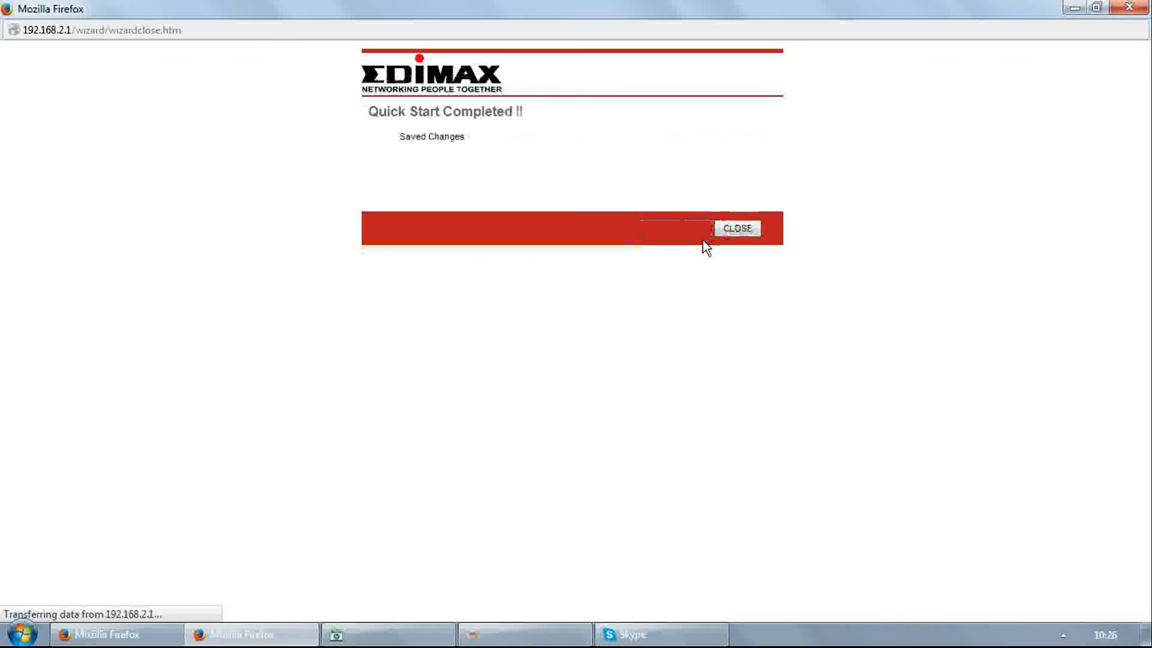
pyautogui.click(736, 227)
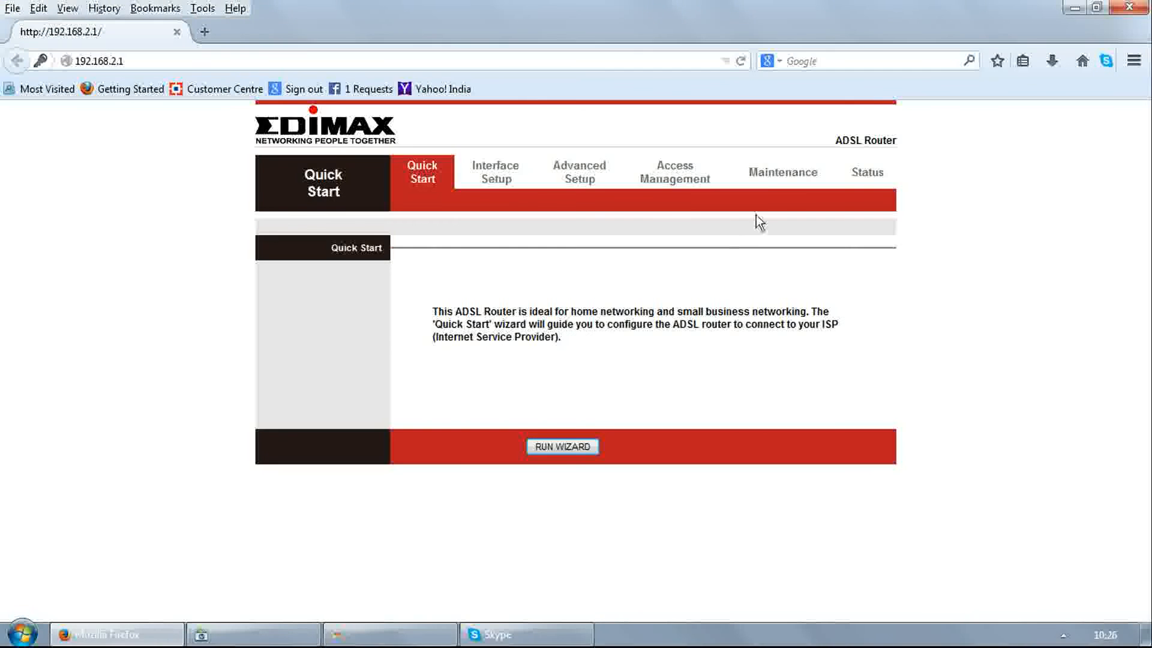
# - Restart the router via Maintenance > SysRestart with Current Settings kept
pyautogui.click(562, 446)
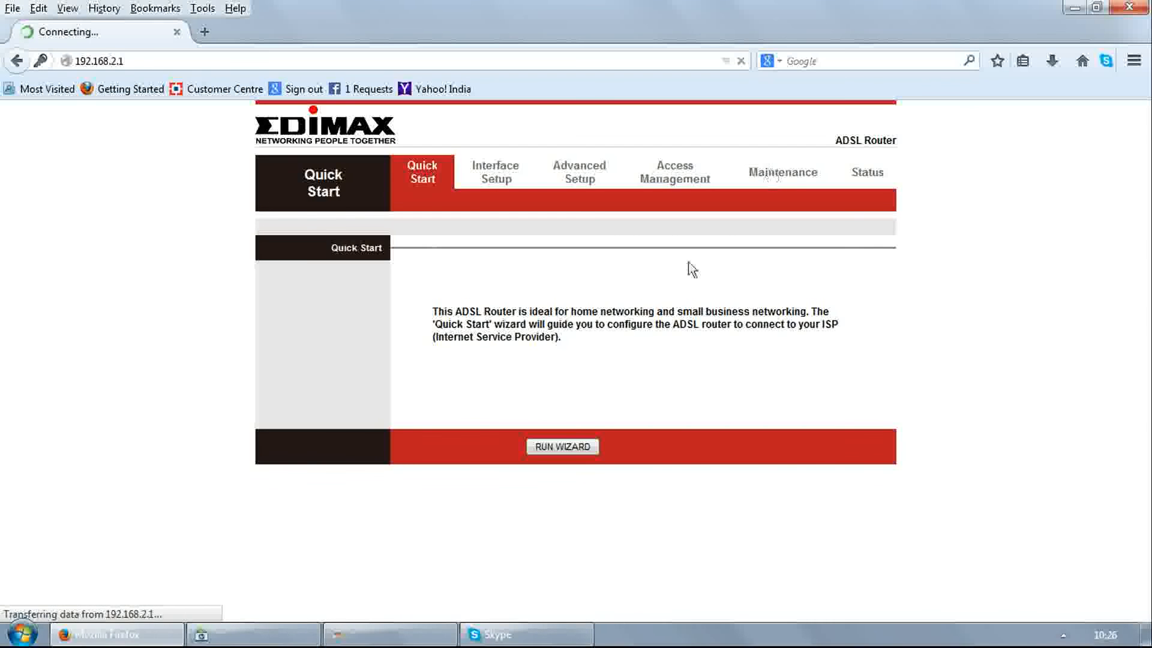
pyautogui.click(781, 172)
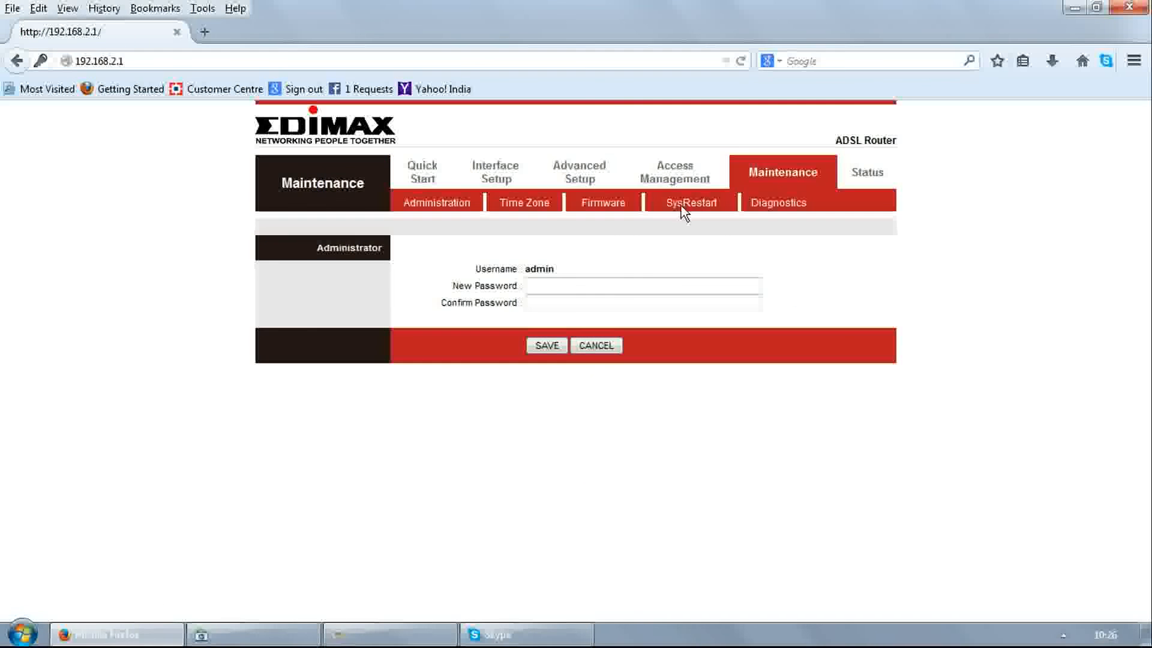
pyautogui.click(689, 203)
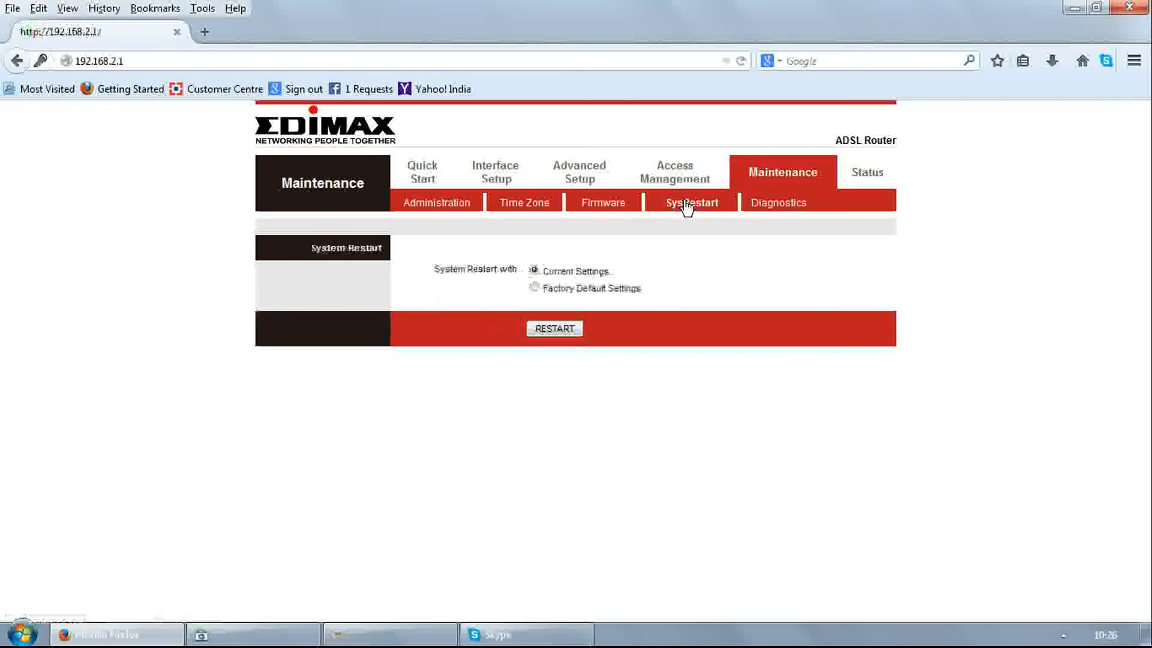
pyautogui.click(553, 328)
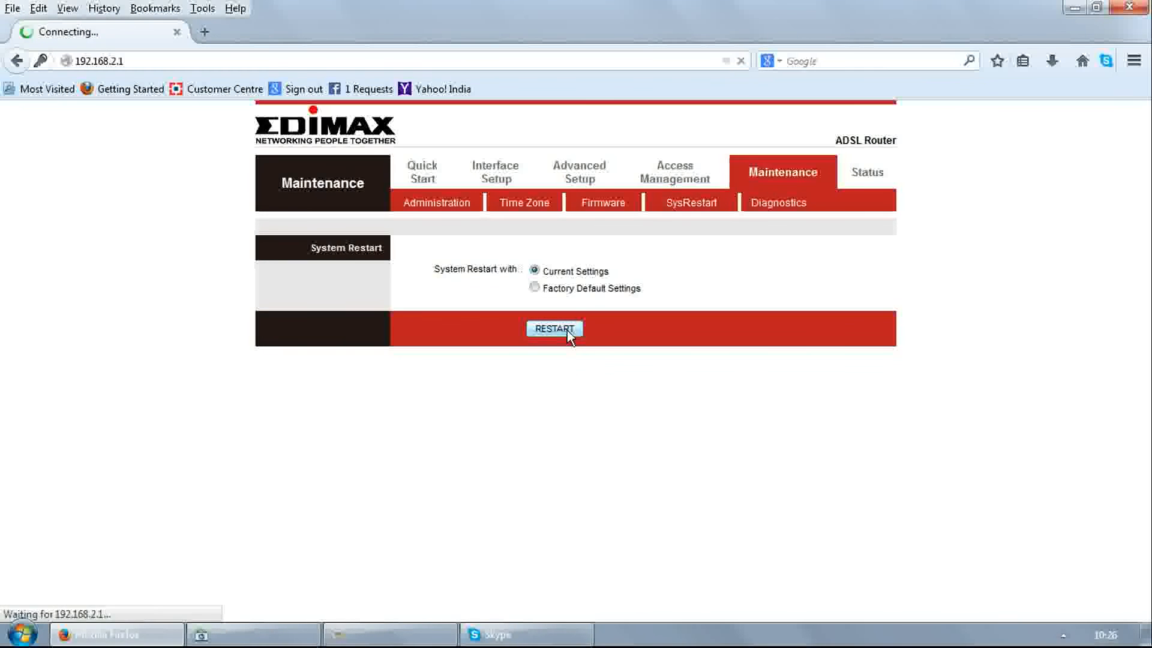
pyautogui.click(554, 328)
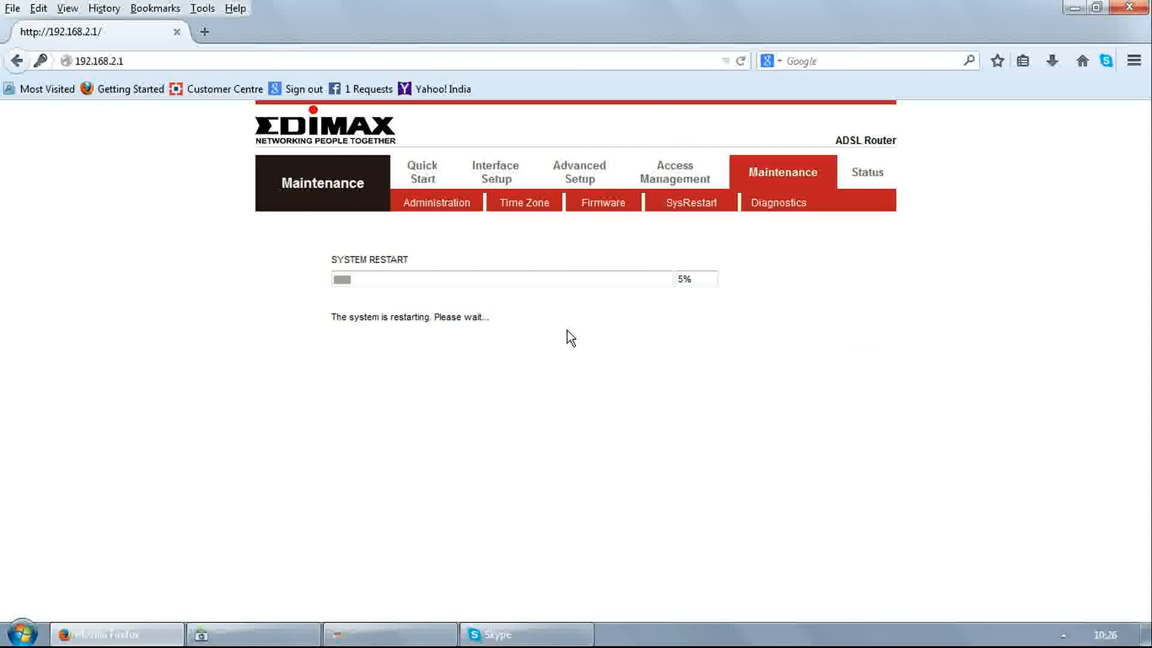